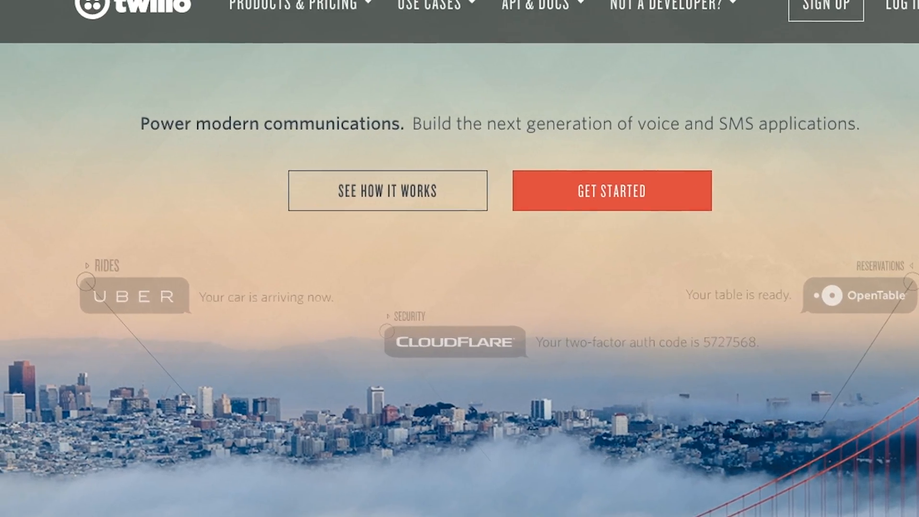
# Begin Twilio signup and bring up the search for choosing your own phone number
pyautogui.click(612, 190)
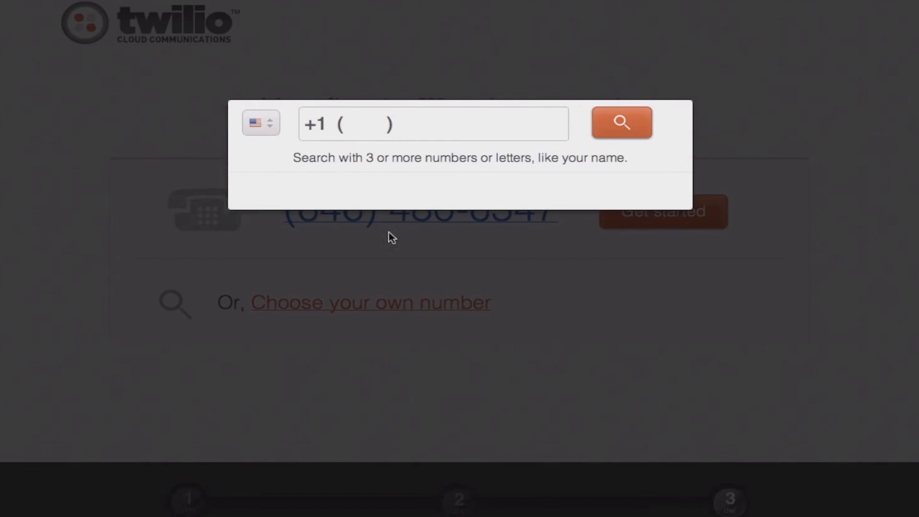
pyautogui.click(622, 123)
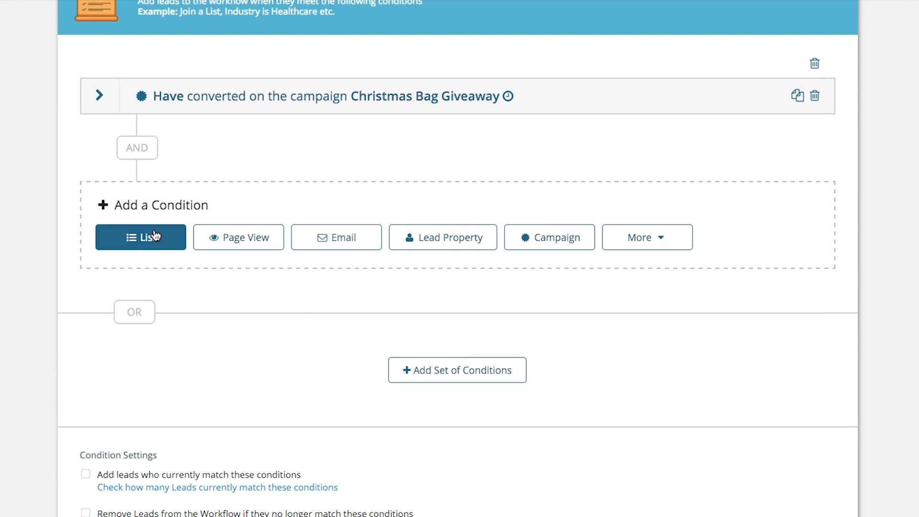
# Add a Country 'Ca' lead-property condition and a Twilio Send lead SMS action, then view the latest lead's activity
pyautogui.click(443, 237)
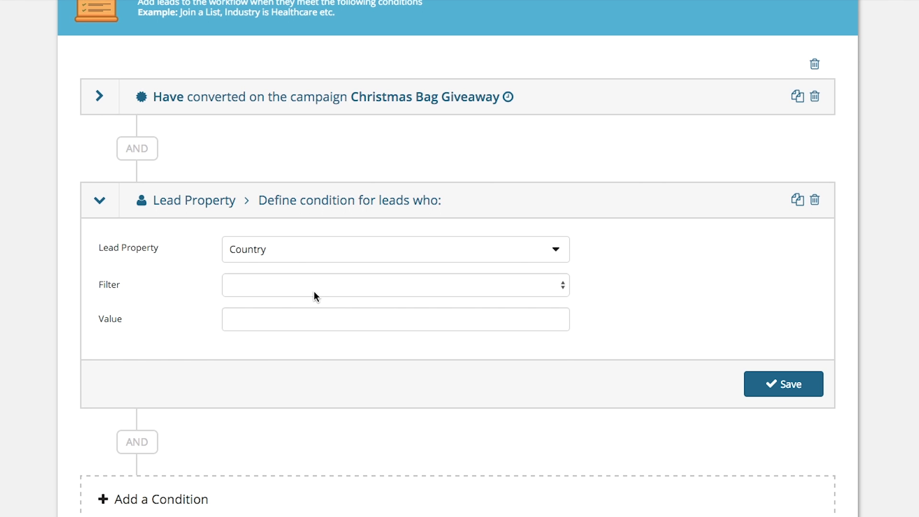
pyautogui.write('Ca')
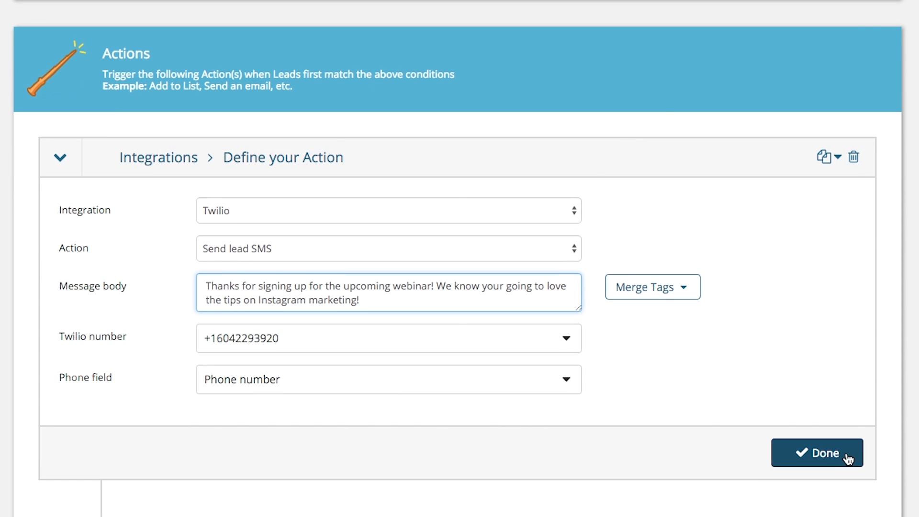
pyautogui.click(819, 453)
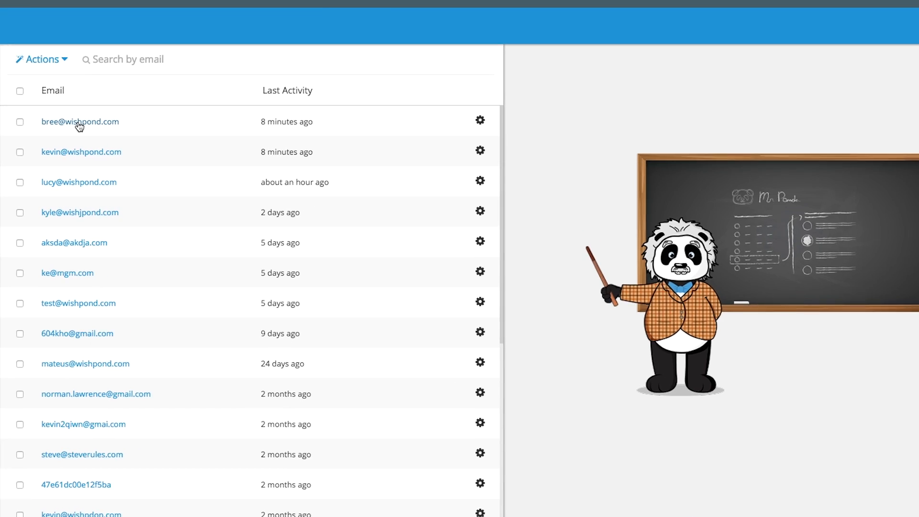
pyautogui.click(79, 121)
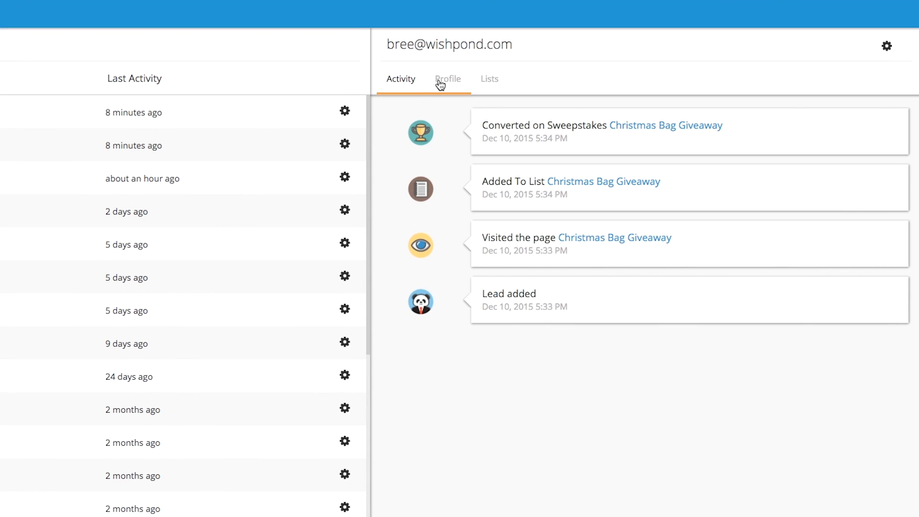